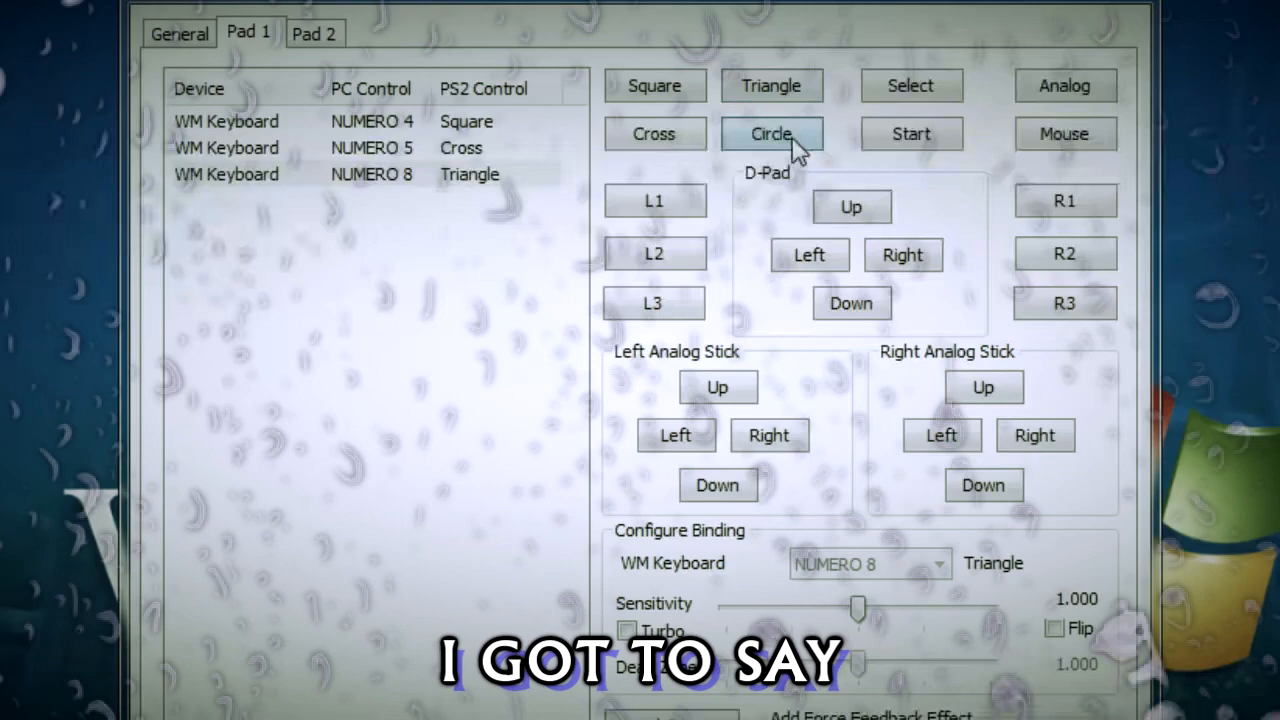
- Bind keyboard Numpad 6 to the Circle button on the Pad 1 tab
left_click(771, 133)
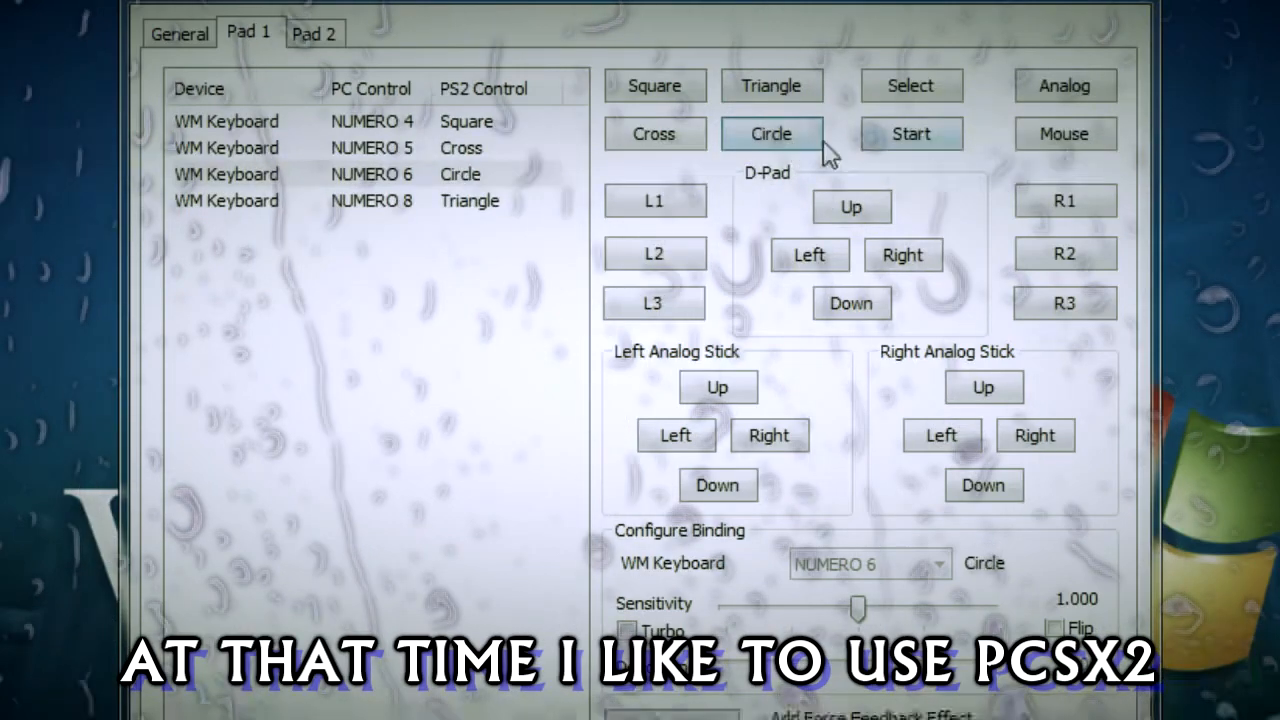